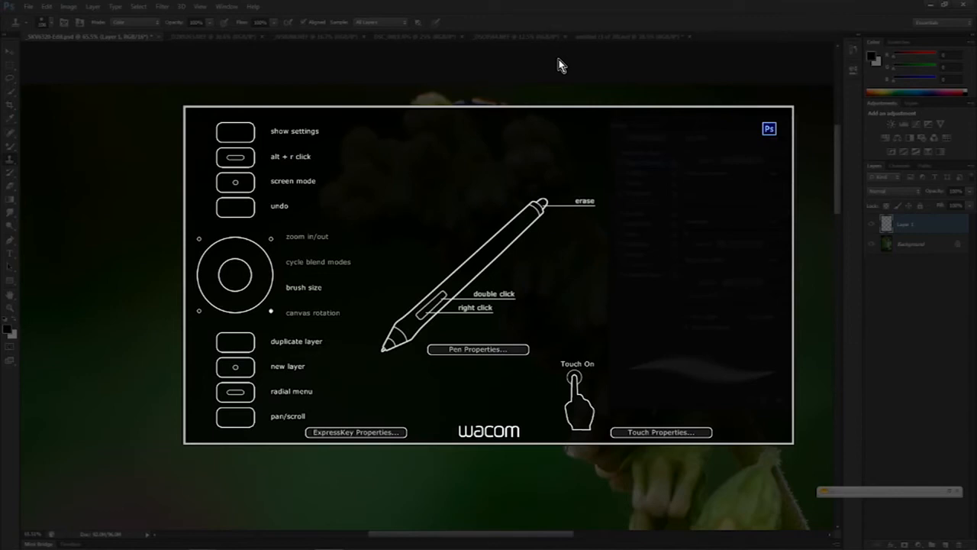
{"action": "mouse_move", "coordinate": [519, 417]}
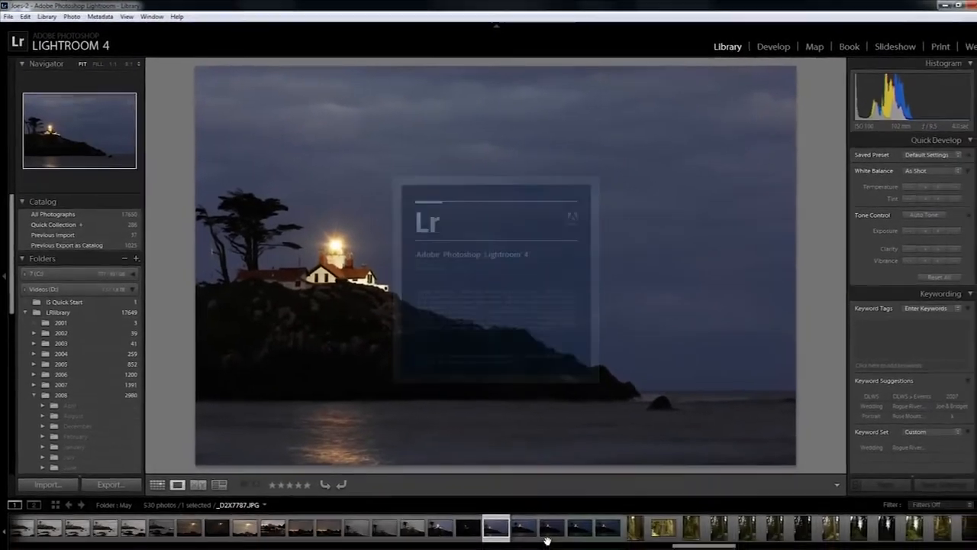
- Open the darker lighthouse night photo in the Develop module with the Adjustment Brush active
{"action": "left_click", "coordinate": [599, 523]}
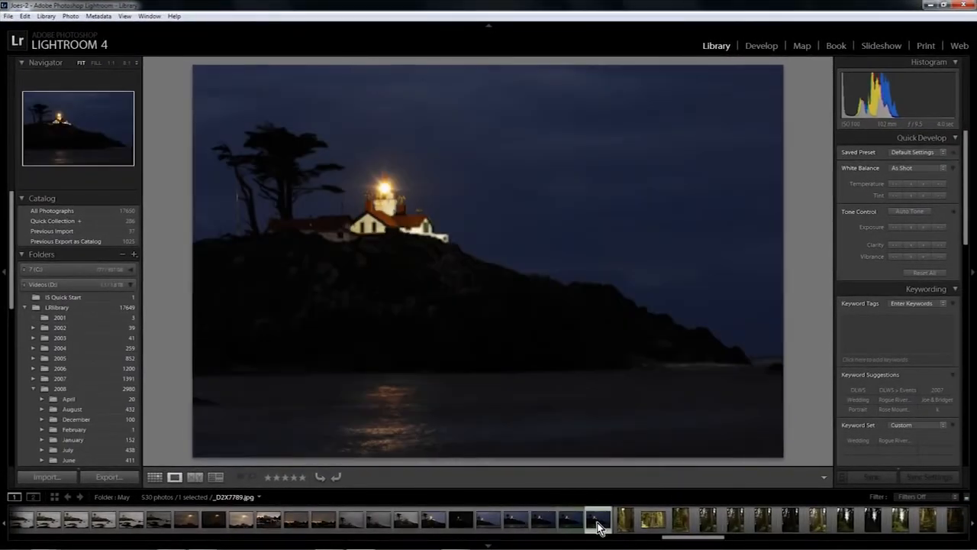
{"action": "left_click", "coordinate": [761, 46]}
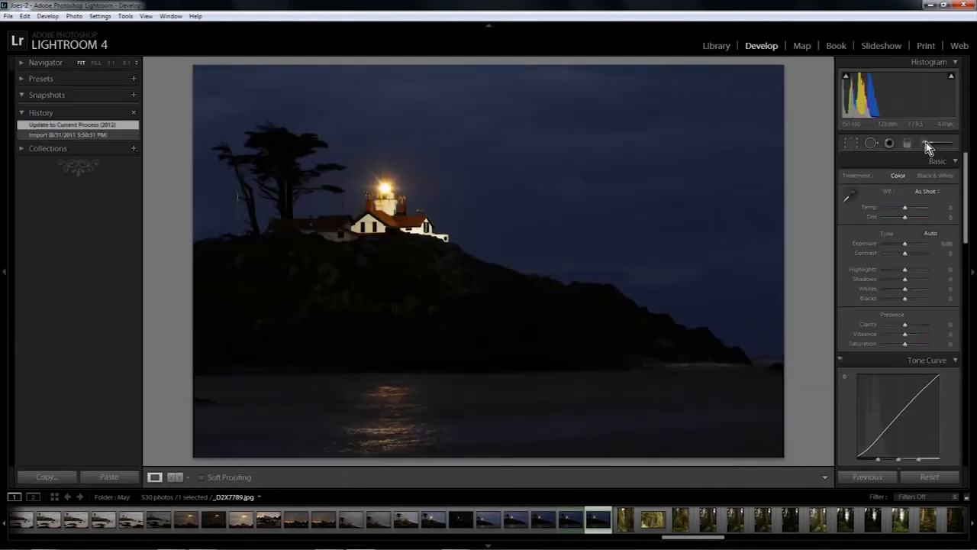
{"action": "left_click", "coordinate": [924, 142]}
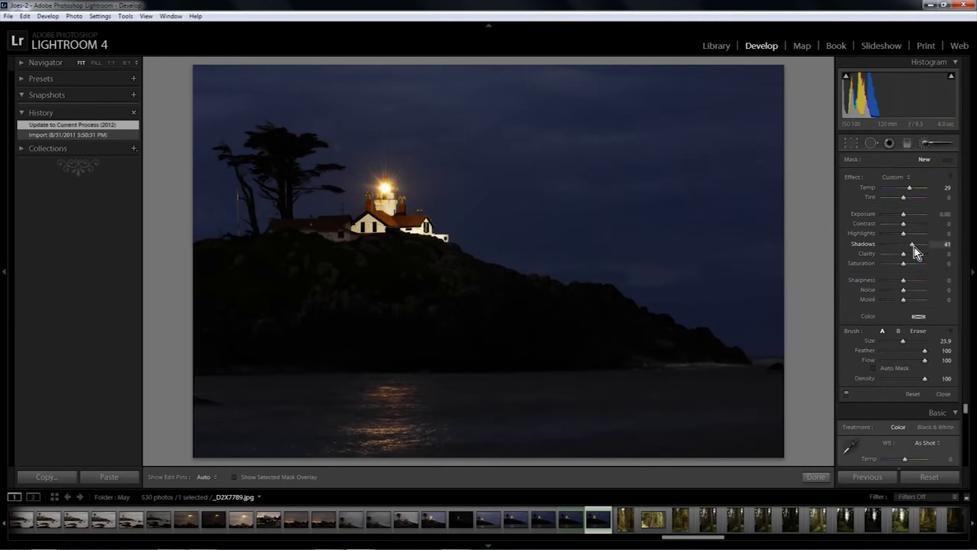